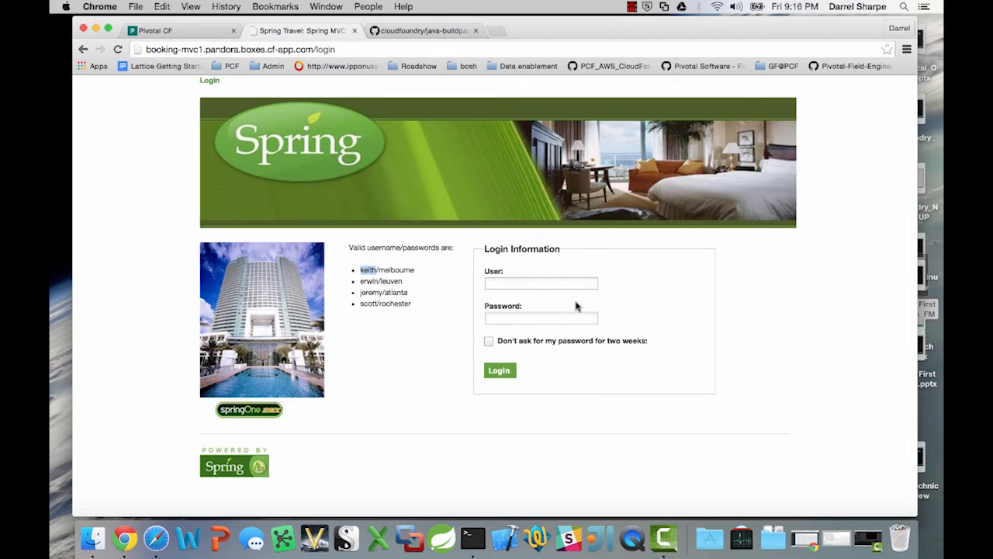
left_click(540, 282)
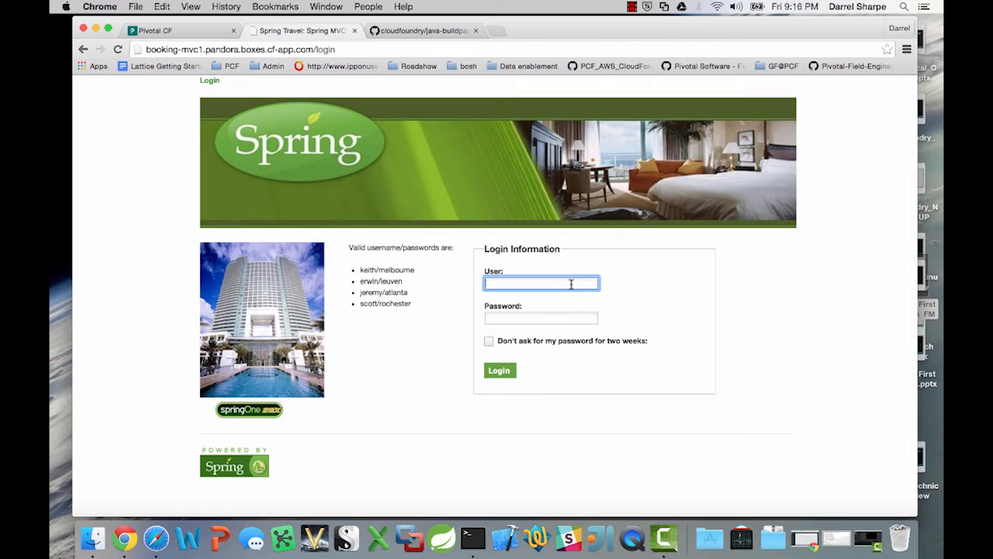
type("keith")
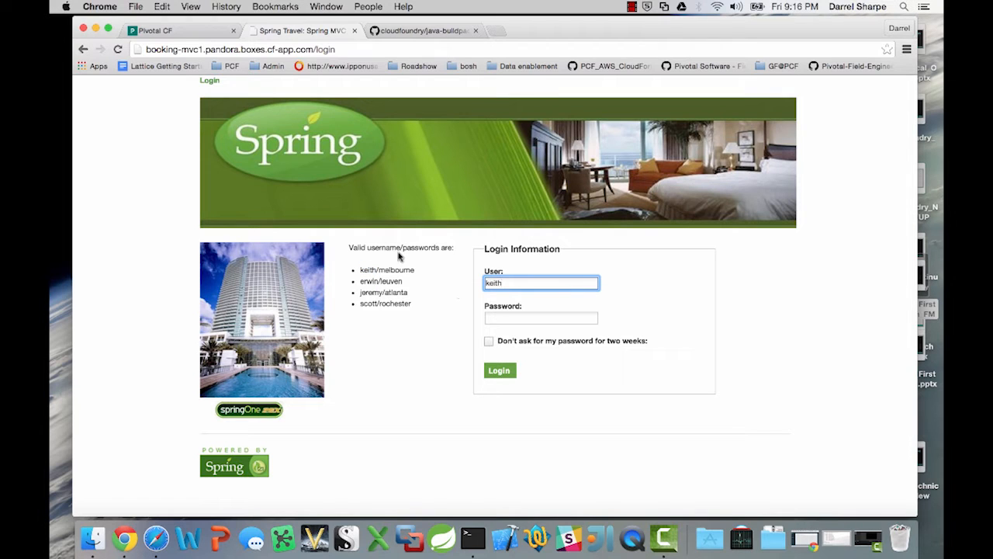
double_click(396, 269)
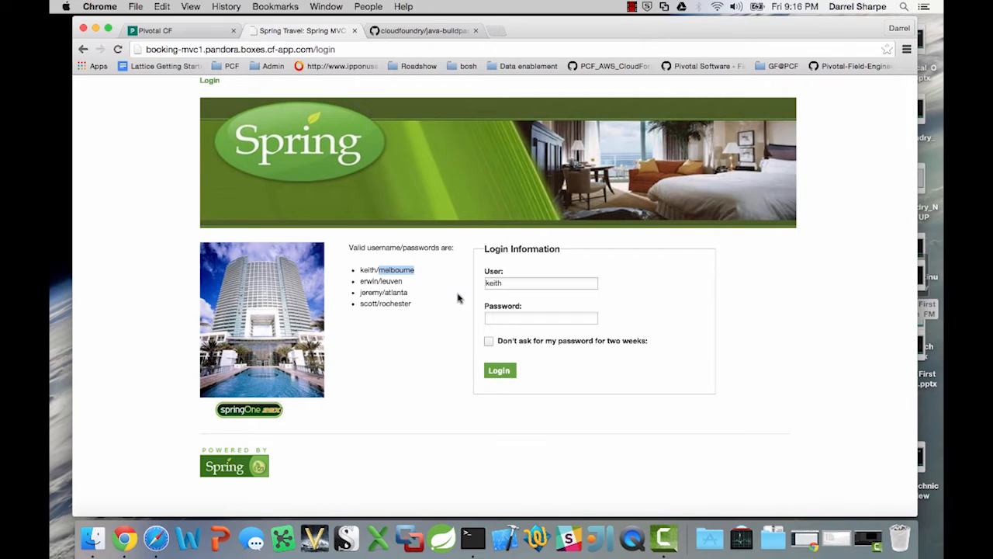
left_click(541, 318)
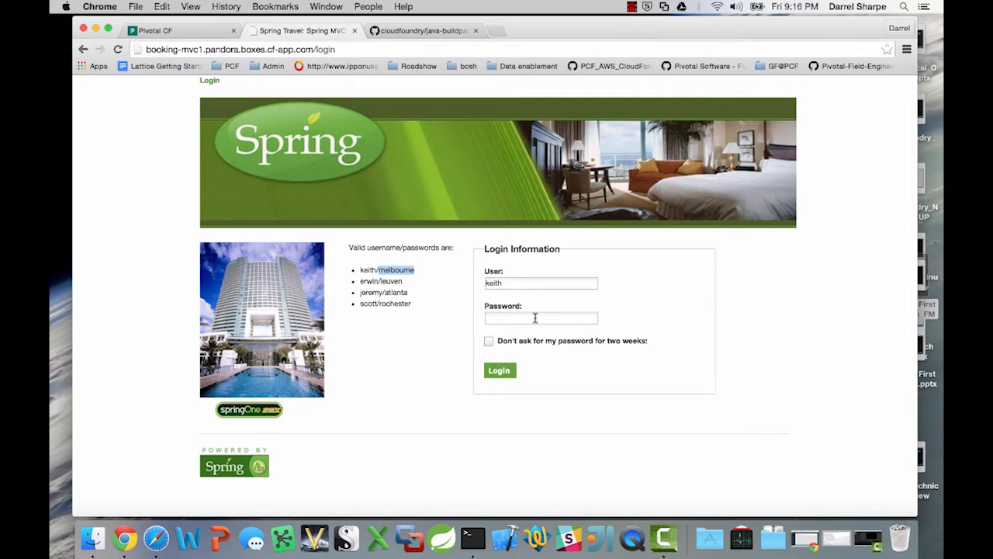
type("melbourne")
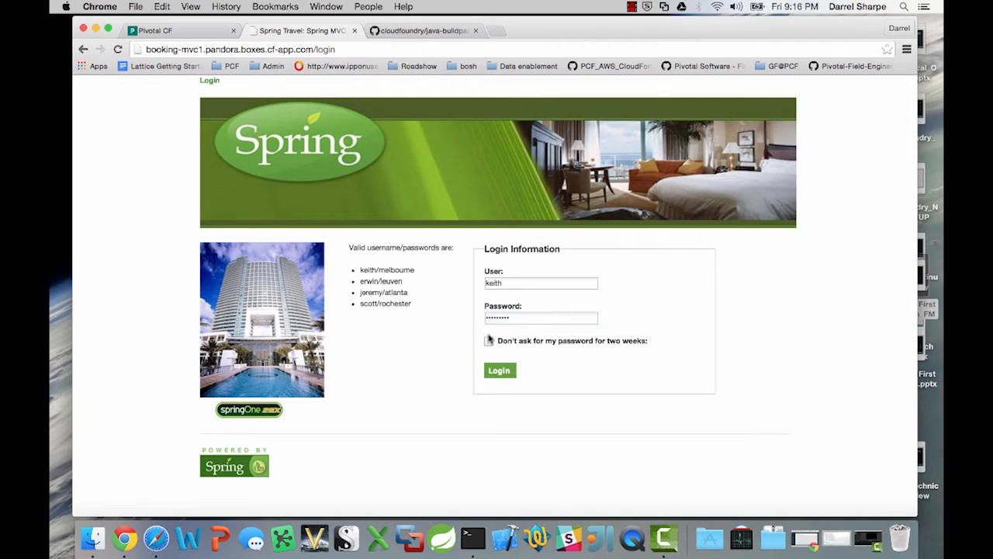
left_click(489, 340)
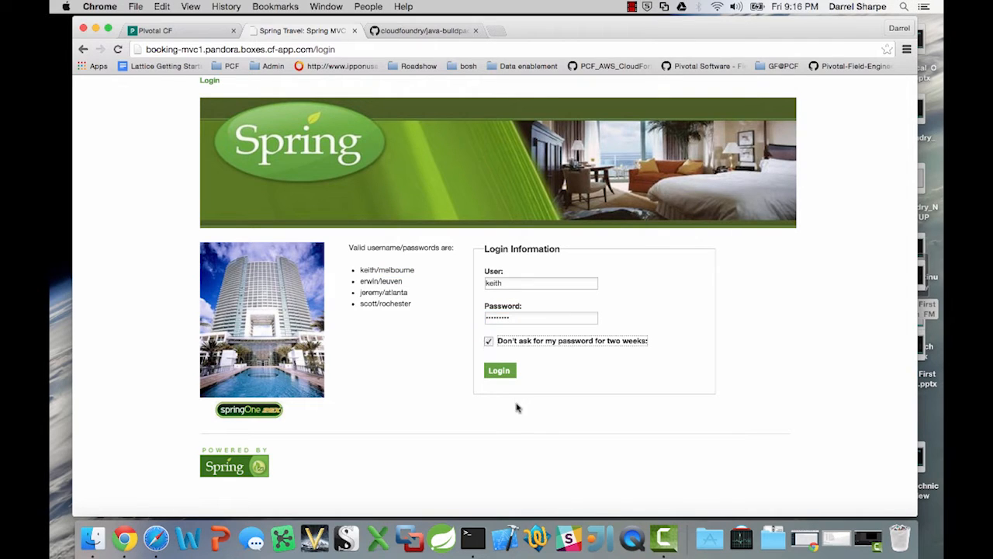
left_click(499, 370)
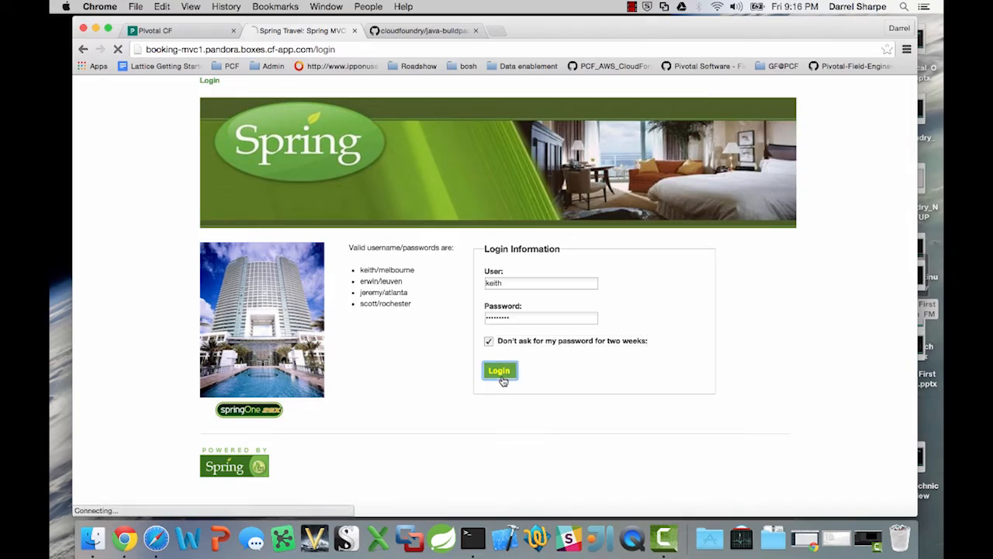
left_click(499, 370)
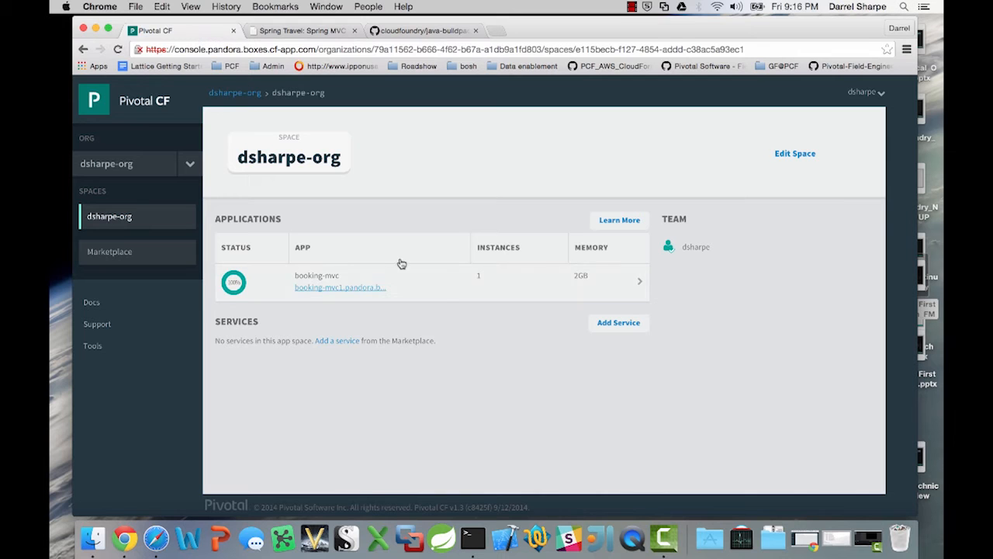
Open booking-mvc's details page and start the stopped app
left_click(315, 275)
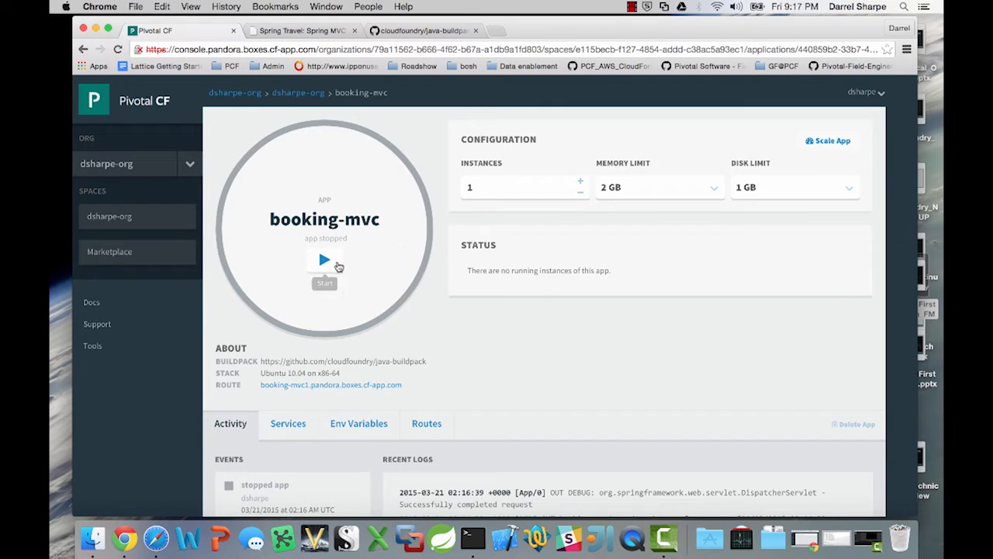
left_click(325, 260)
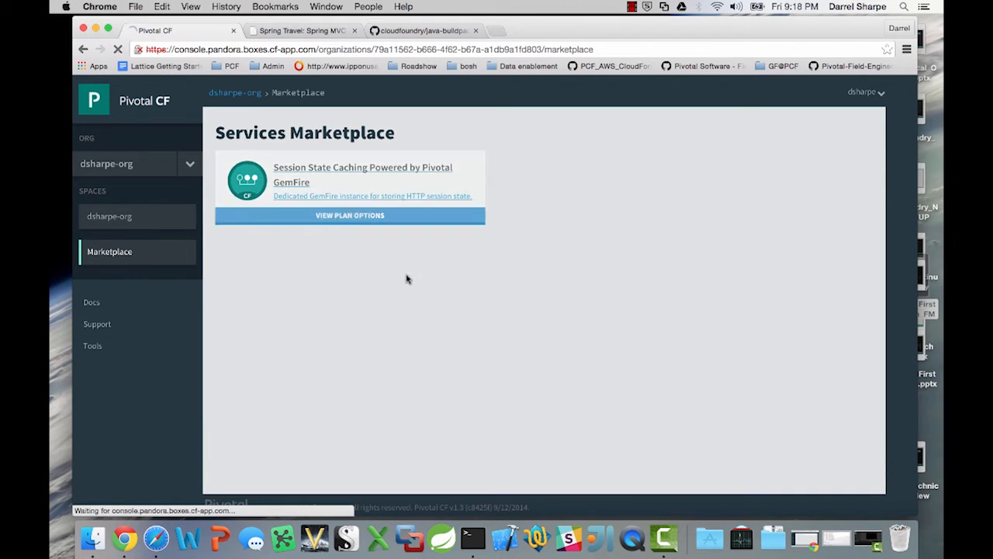
Add GemFire instance 'gf-sesh-mgr' on the SessionReplication plan, bound to booking-mvc
left_click(350, 215)
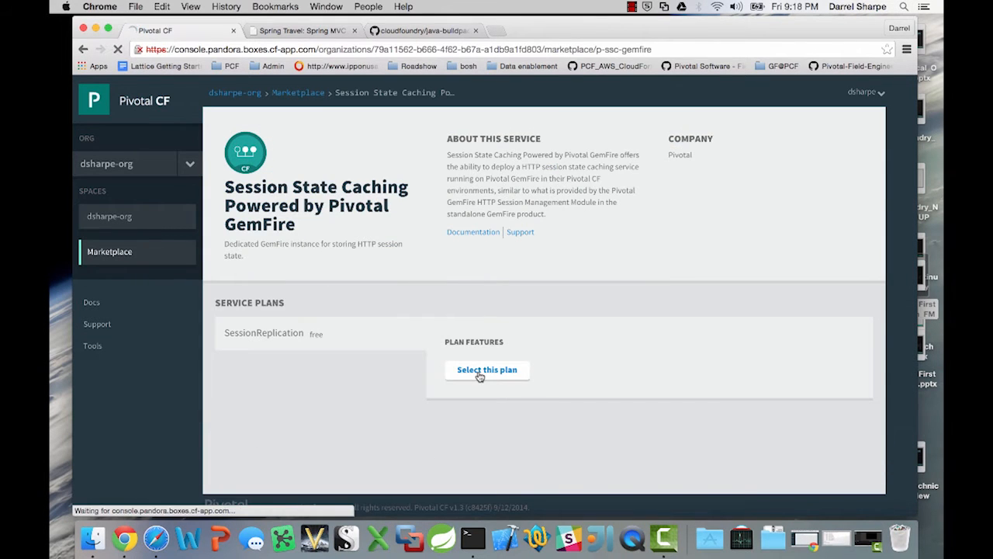
left_click(487, 369)
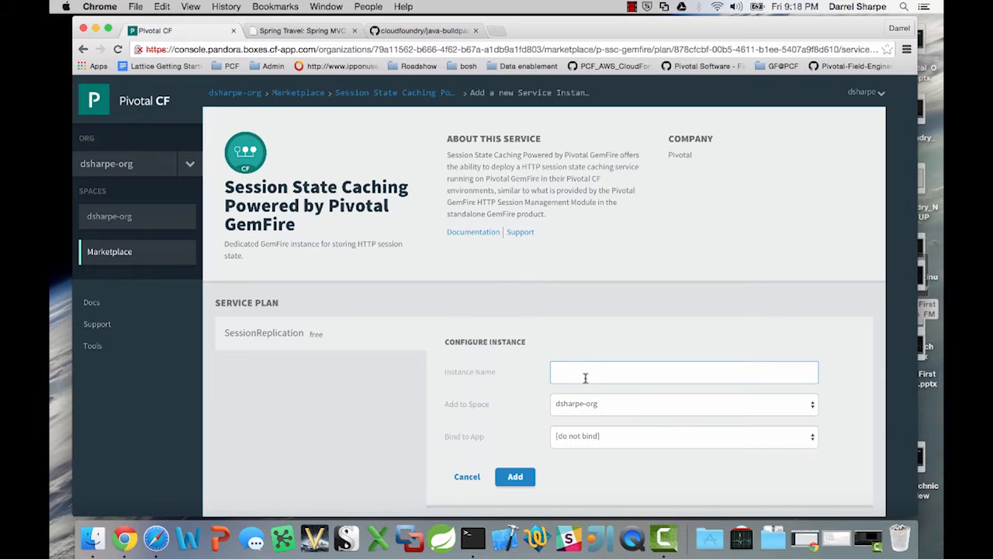
type("gf-sesh-mgr")
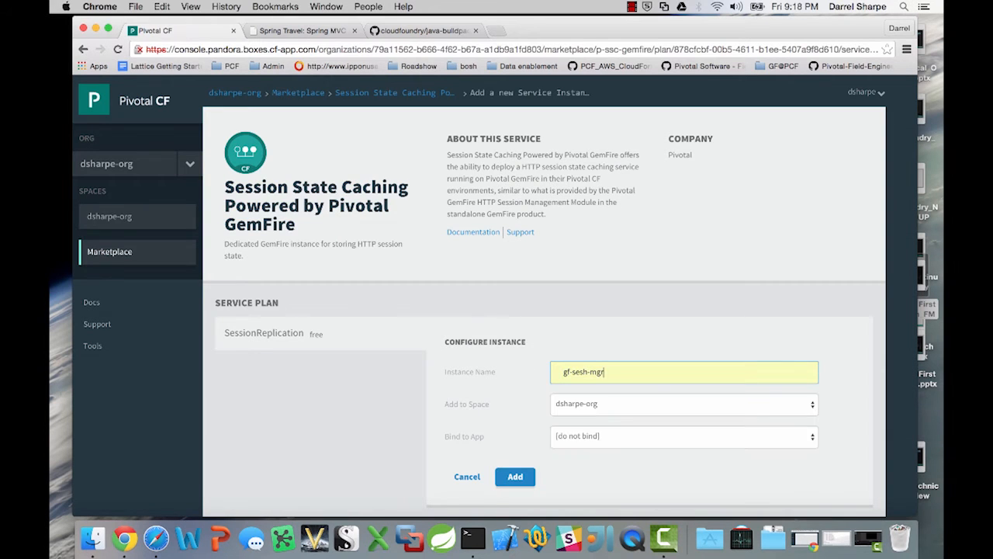
left_click(684, 436)
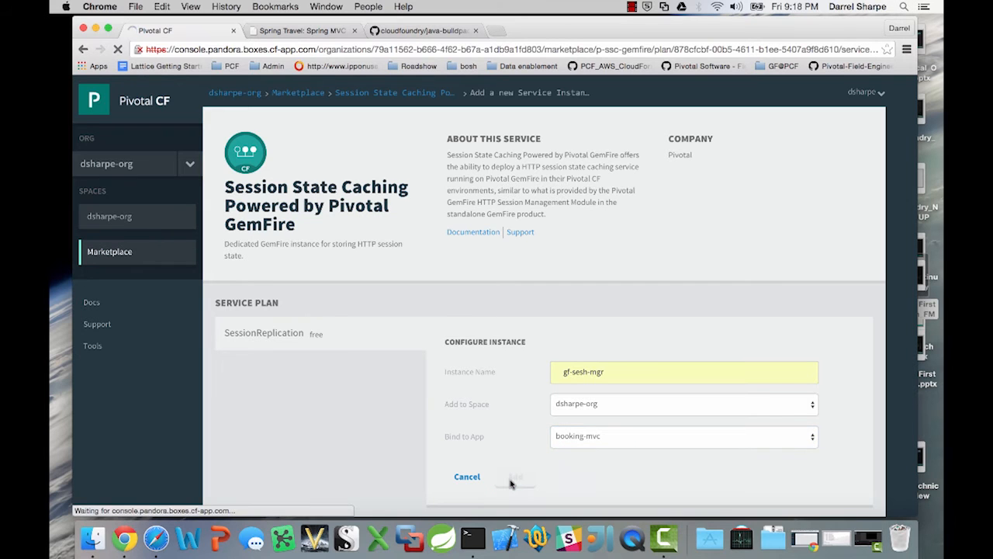
left_click(517, 478)
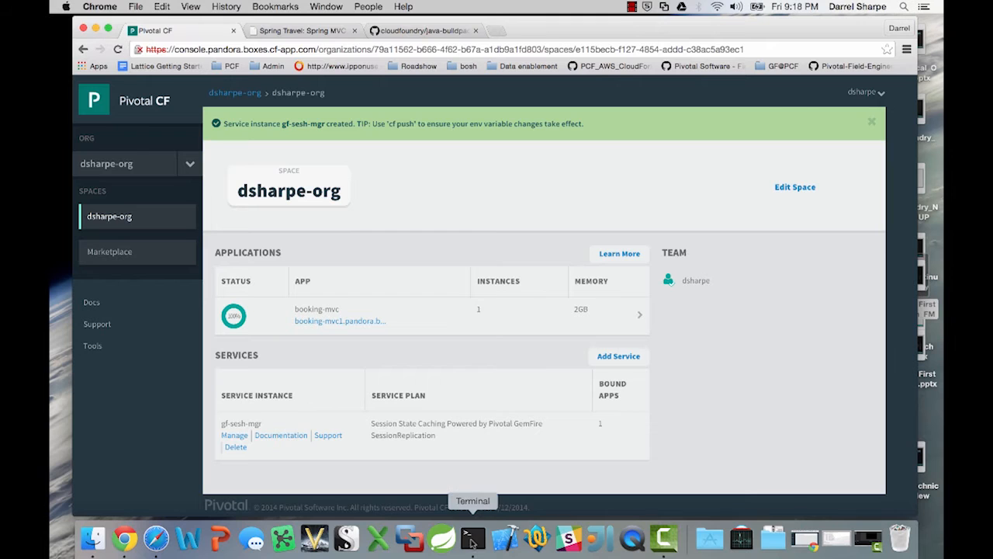
left_click(473, 536)
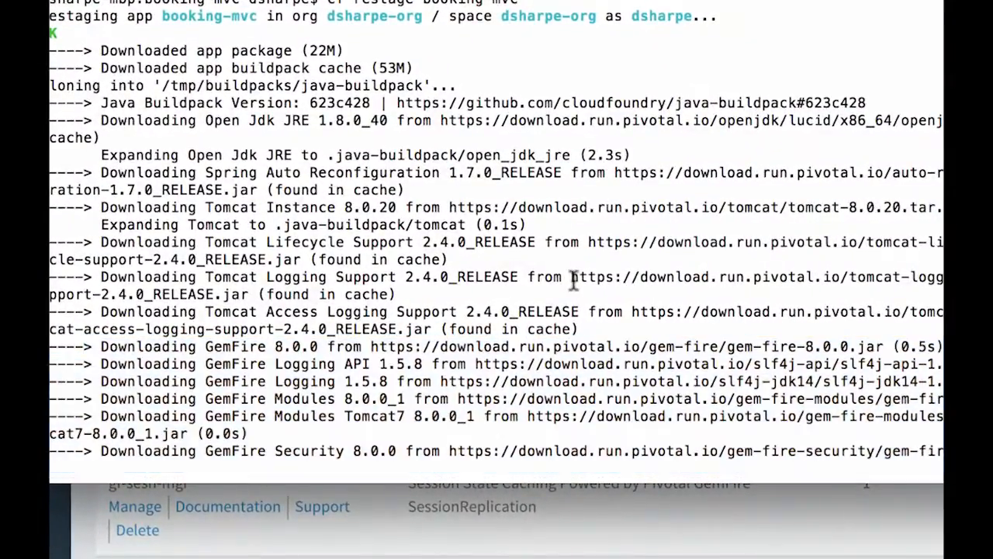
mouse_move(558, 329)
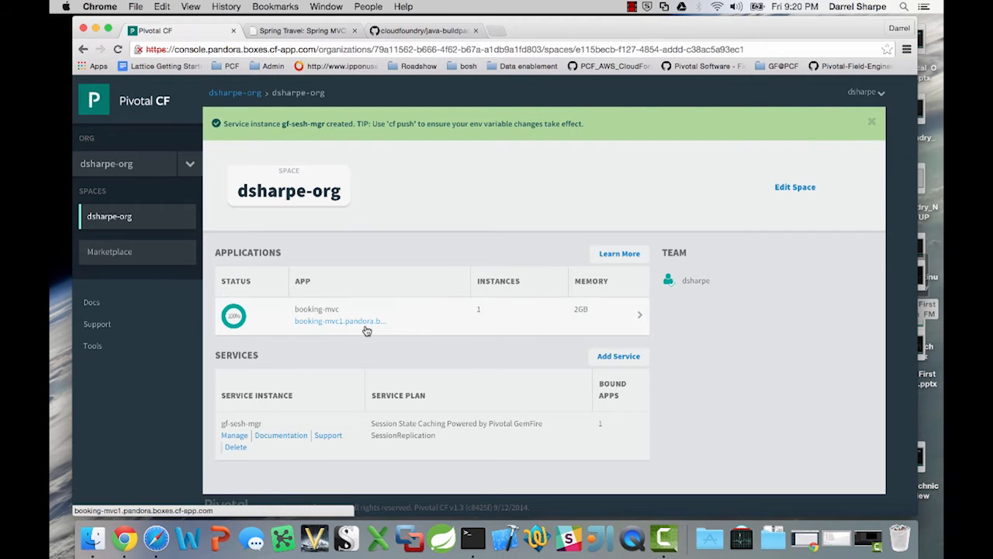
Open booking-mvc's route and enter 'keith' on the Spring Travel login page
left_click(339, 321)
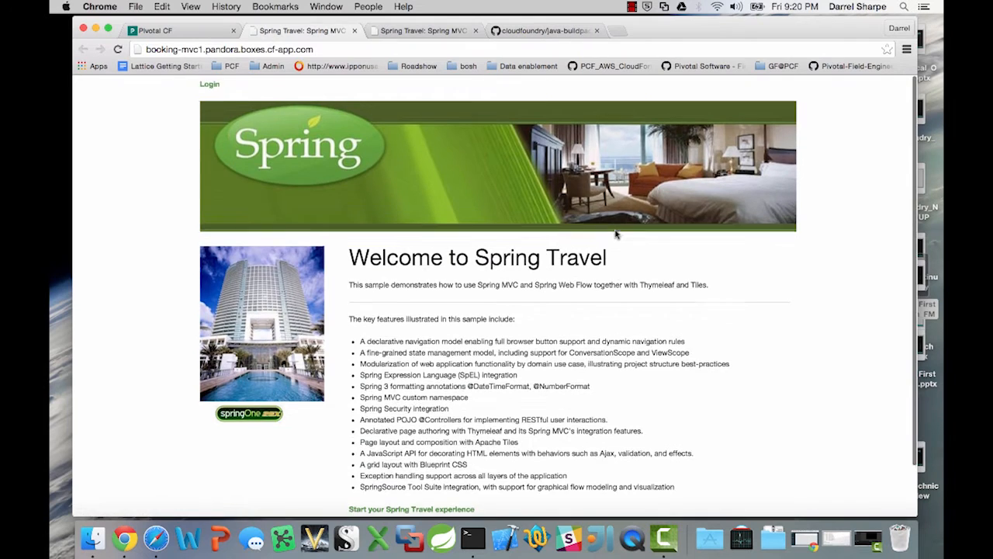
left_click(209, 84)
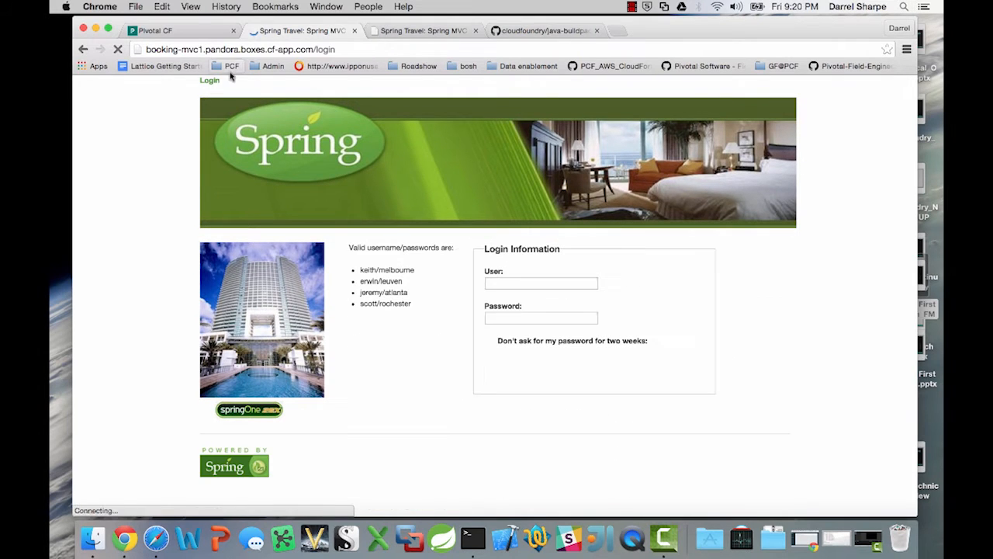
type("keith")
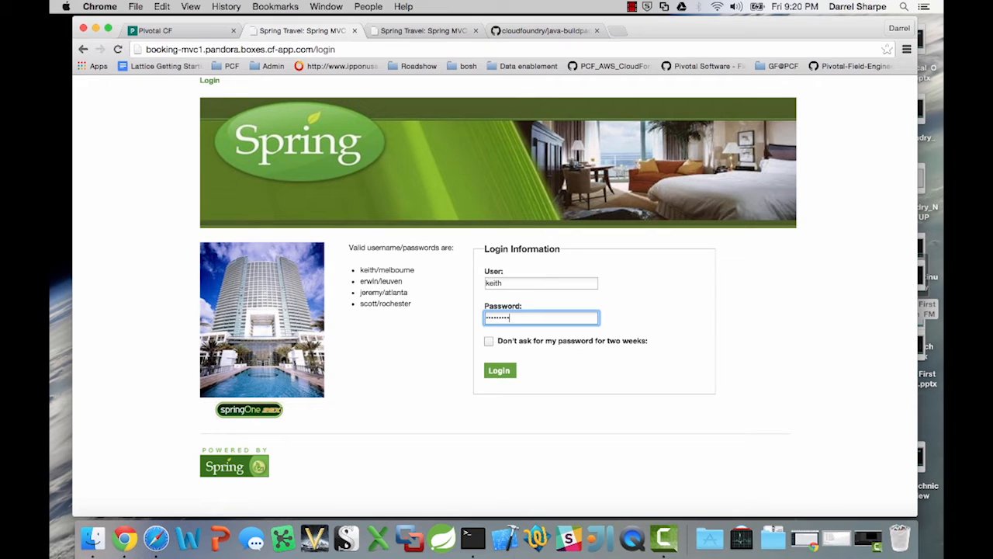
left_click(498, 370)
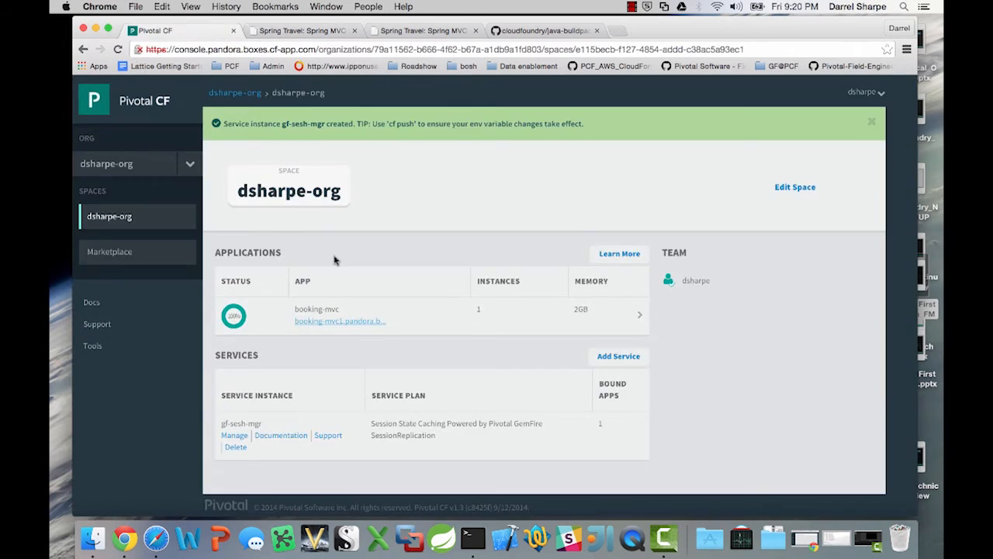
Stop and restart booking-mvc, confirming Spring Travel still shows 'Welcome, keith'
left_click(316, 308)
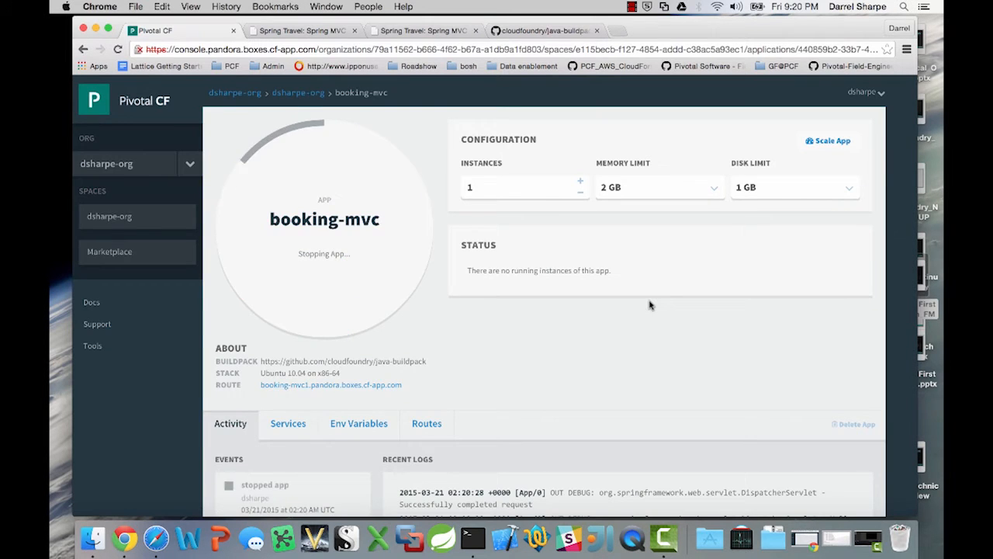
left_click(324, 270)
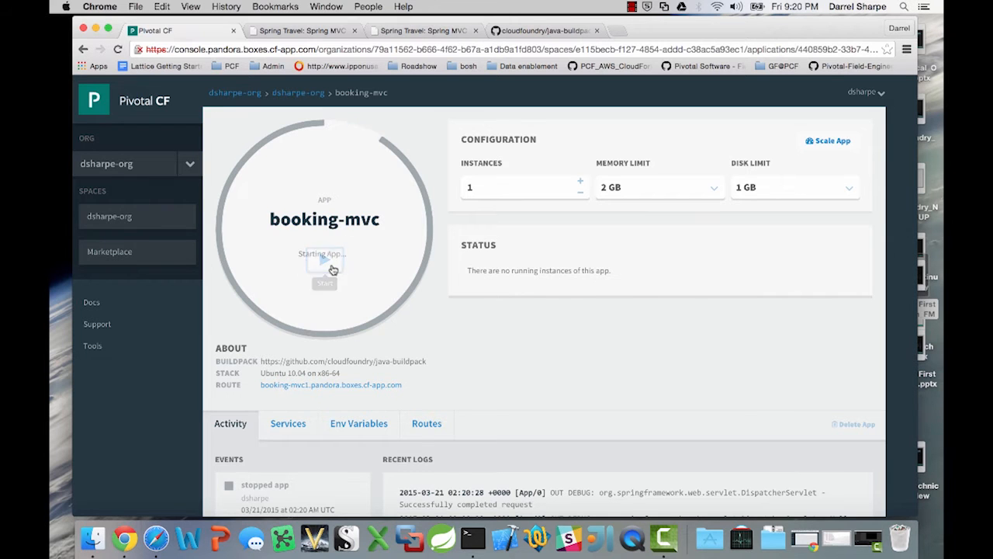
left_click(324, 271)
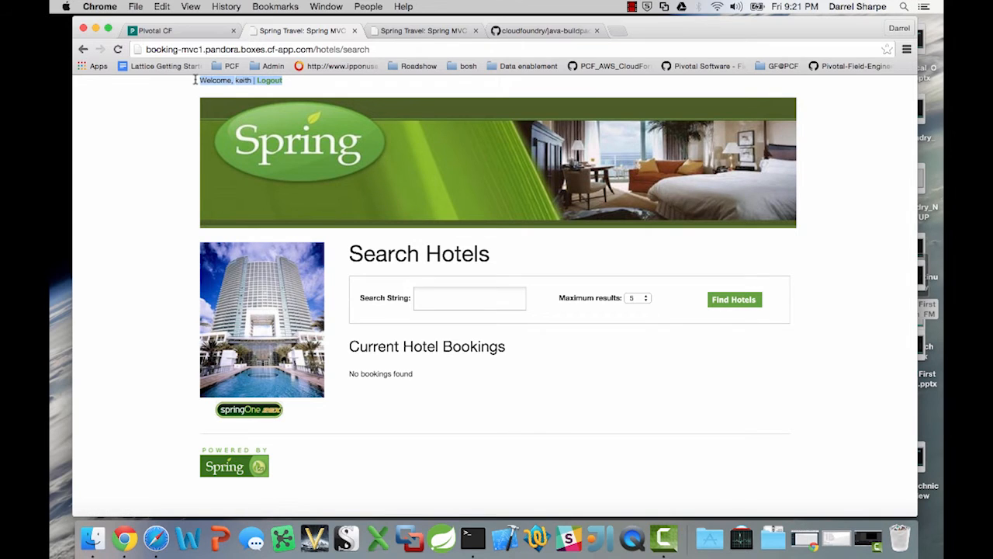
left_click(163, 30)
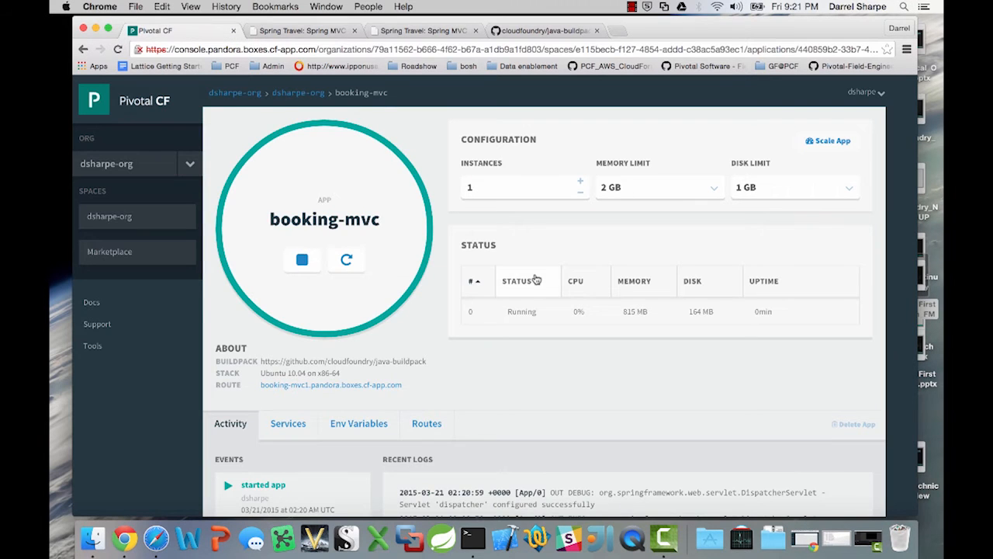
Sign in to Pivotal Login with the password and authorize pulse-client-0
left_click(288, 360)
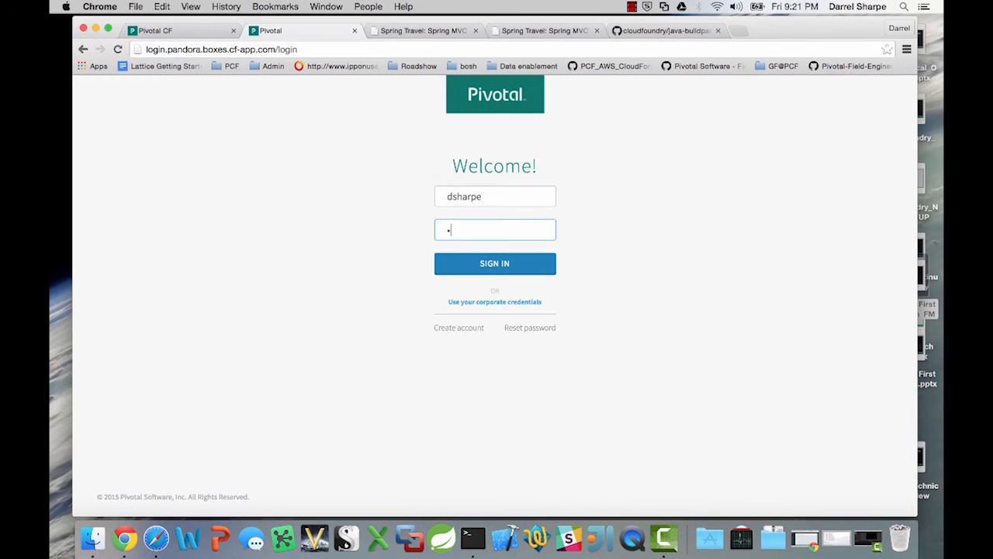
type("password")
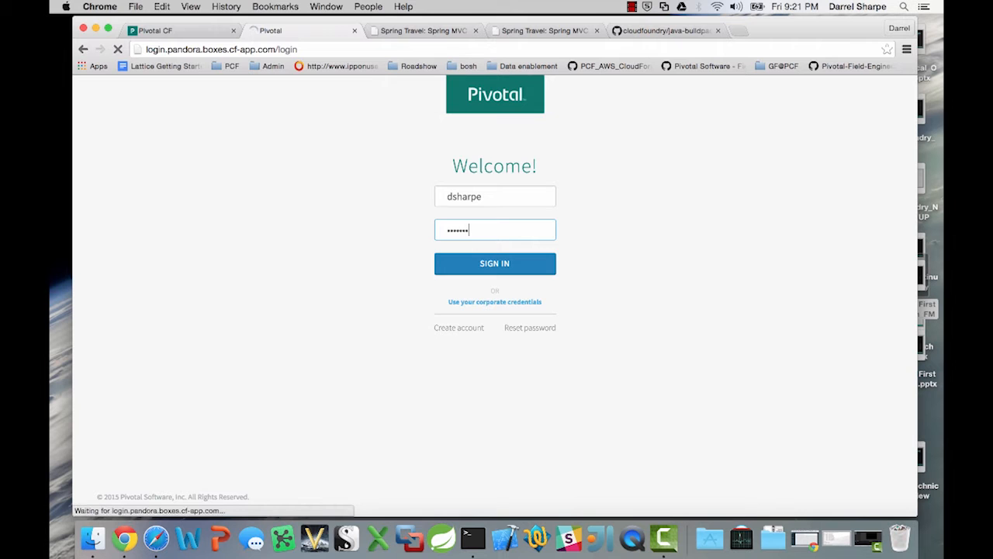
left_click(494, 263)
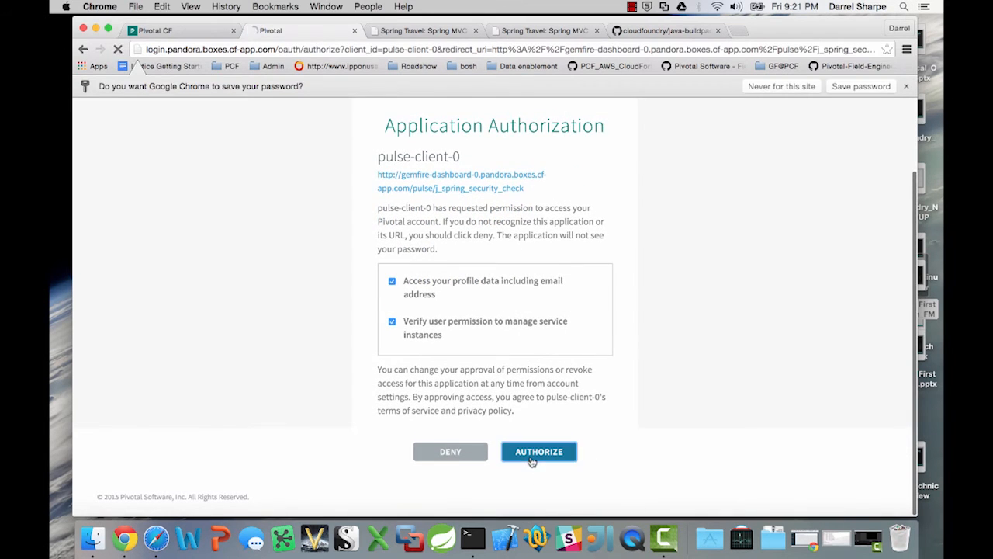
left_click(539, 451)
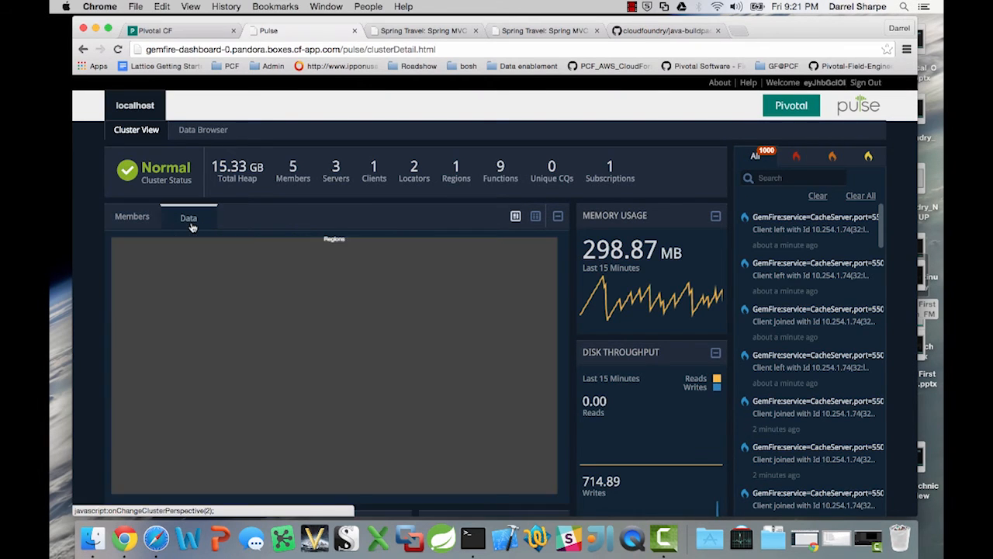
Open Pulse's Data Browser and begin typing a 'count(*) fro' query
left_click(204, 130)
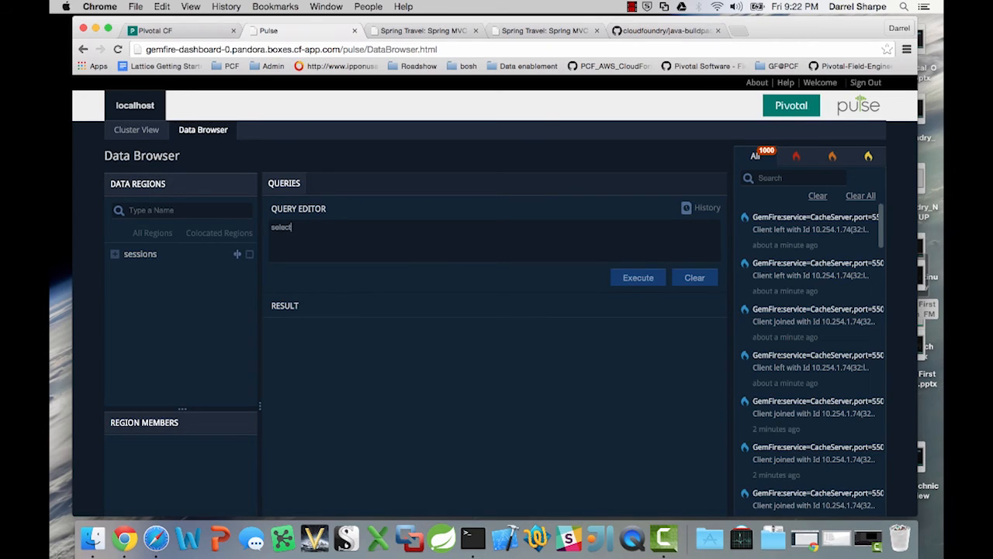
type("count(*) fro")
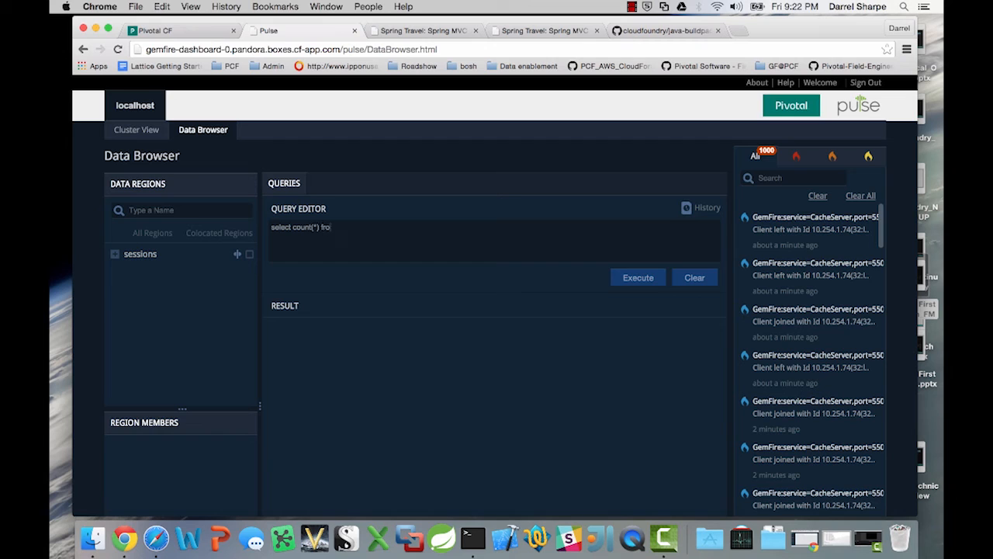